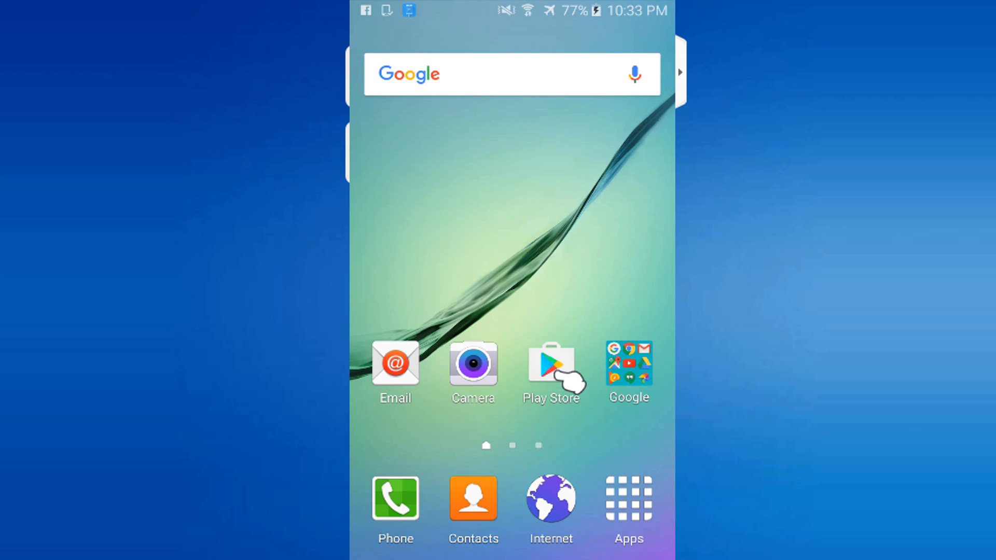
Search Play Store for 'AZ SCRE' and locate the AZ Screen Recorder result.
text(AZ SCREEN RECORD)
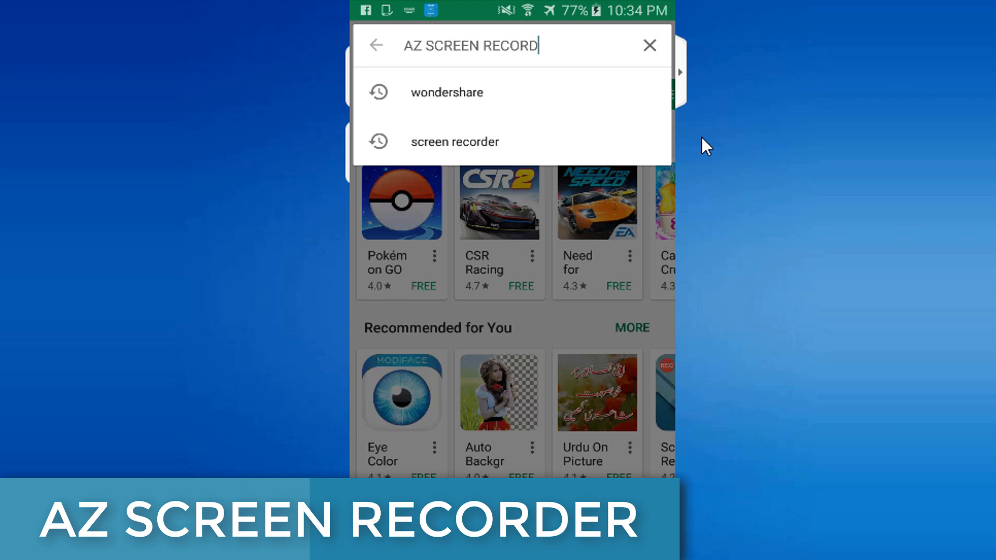
key(Enter)
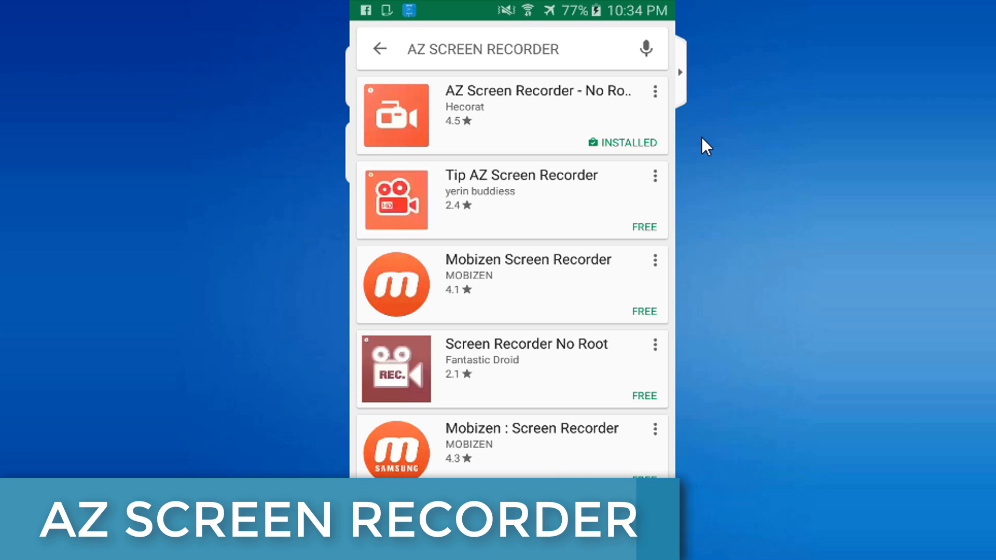
scroll(down, 3)
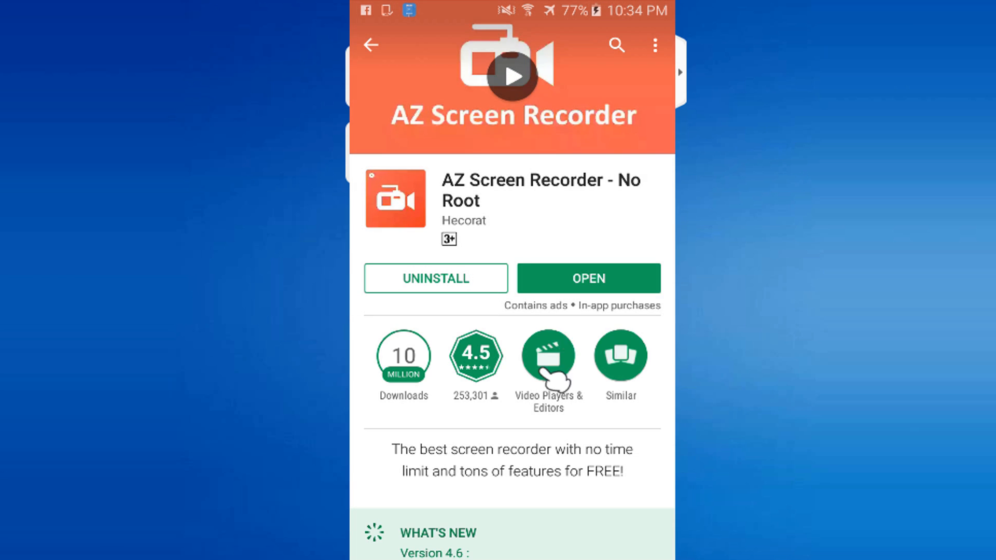
mouse_move(492, 404)
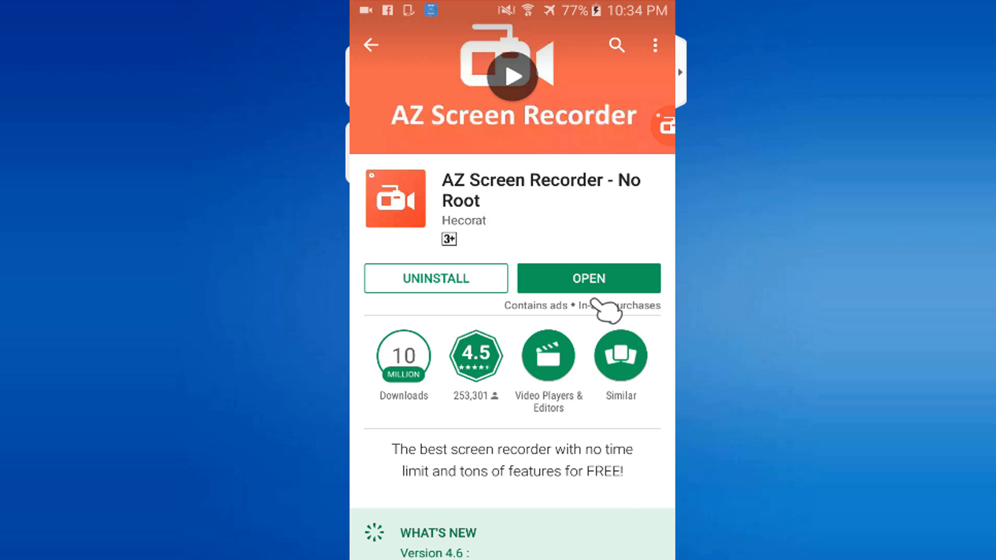
mouse_move(600, 293)
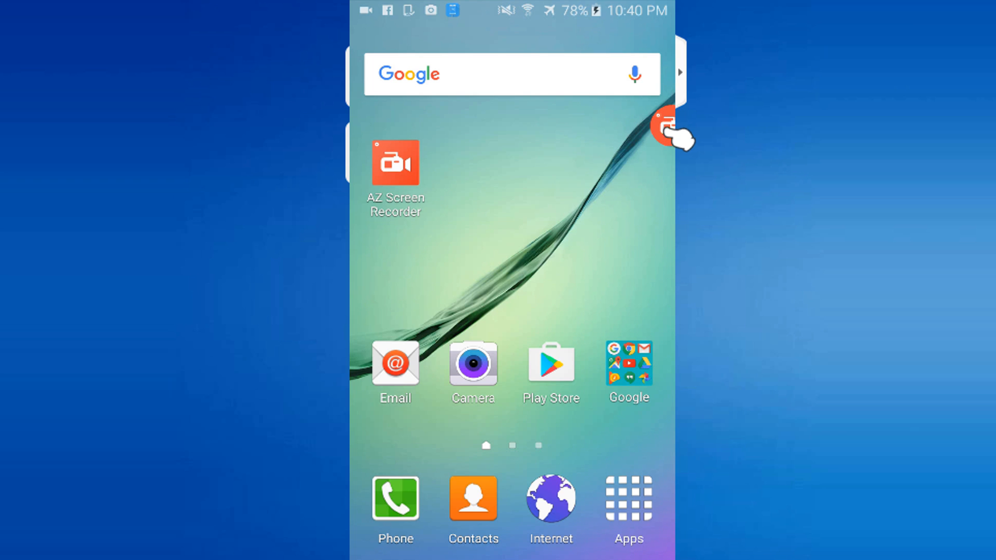
Move the floating recorder bubble along the edge and expand its quick-action menu.
drag(674, 131, 600, 243)
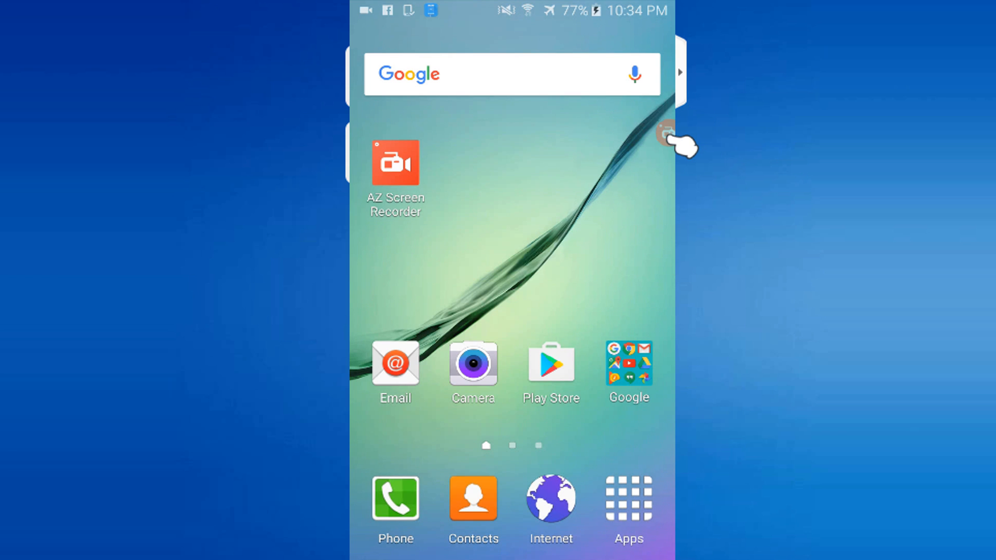
click(665, 135)
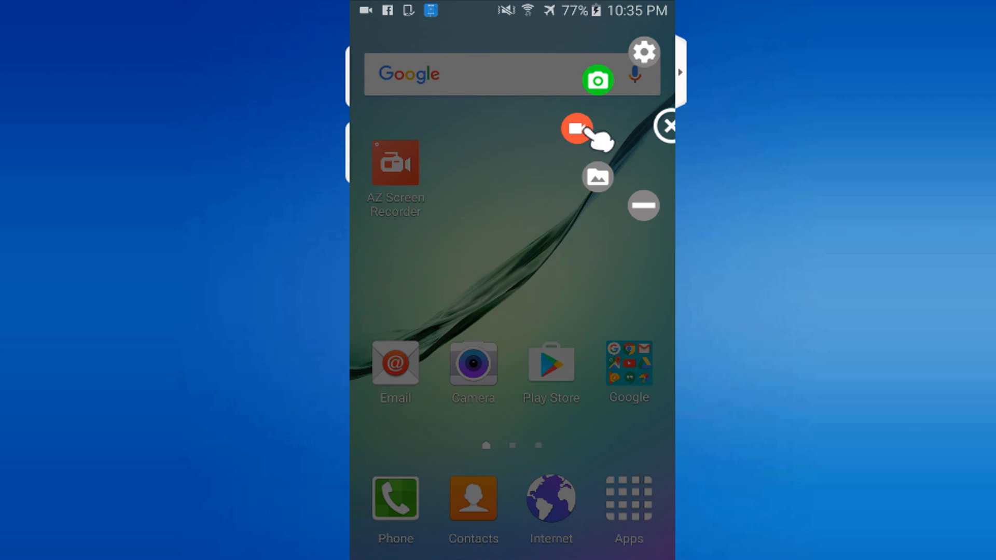
Start a screen recording from the red record button in the bubble menu.
click(574, 129)
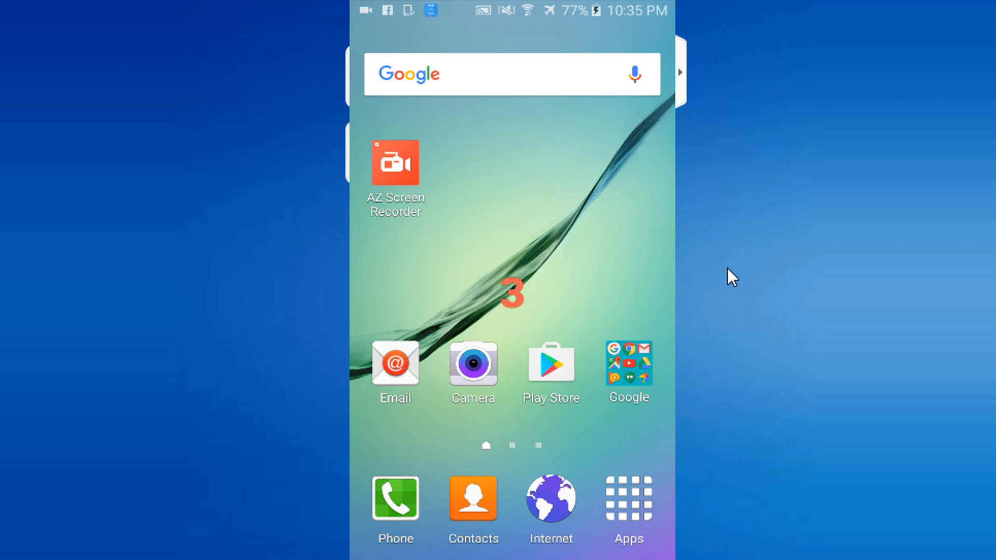
mouse_move(816, 458)
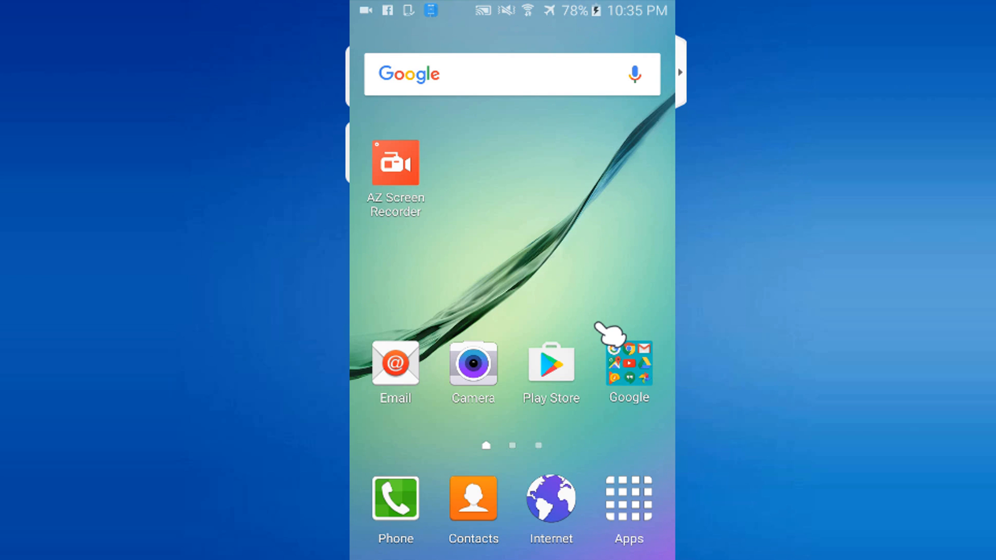
mouse_move(629, 502)
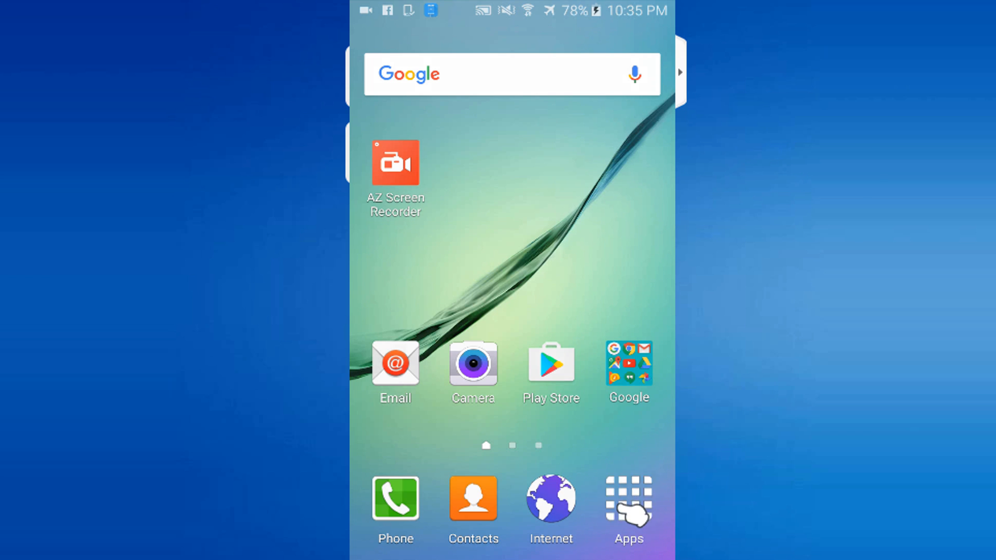
Show the app drawer, then pull down the shade with the paused recording notification.
click(629, 498)
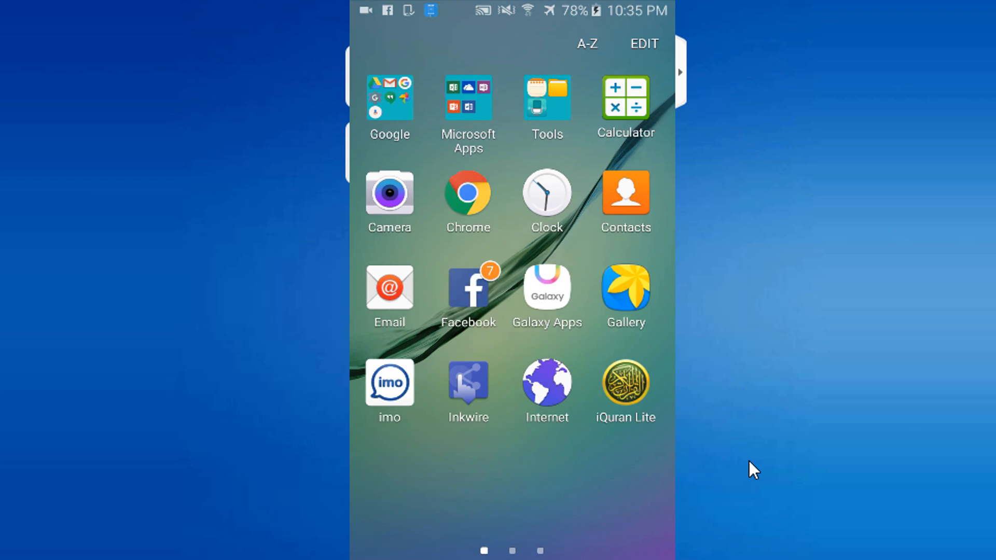
click(389, 383)
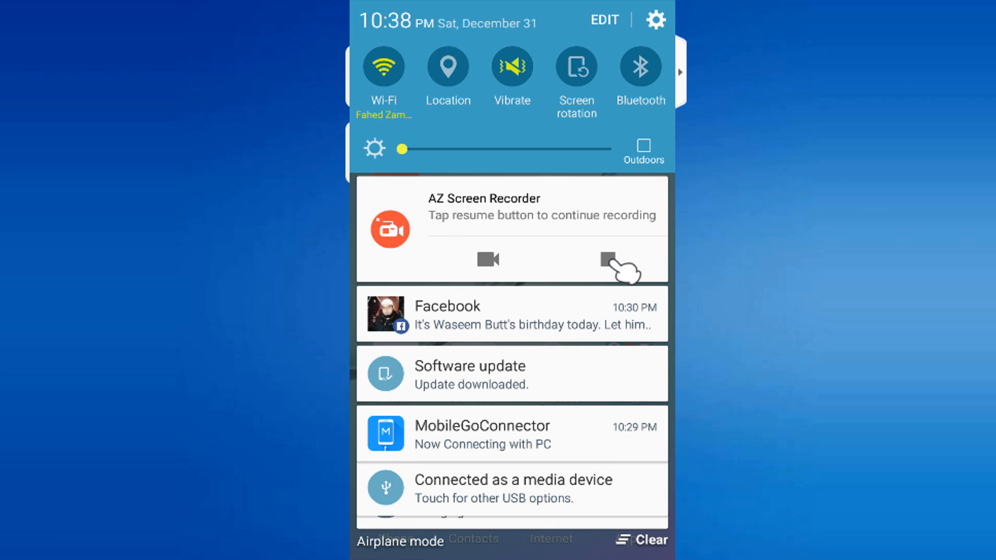
Stop the recording from its notification so the video is saved.
click(611, 260)
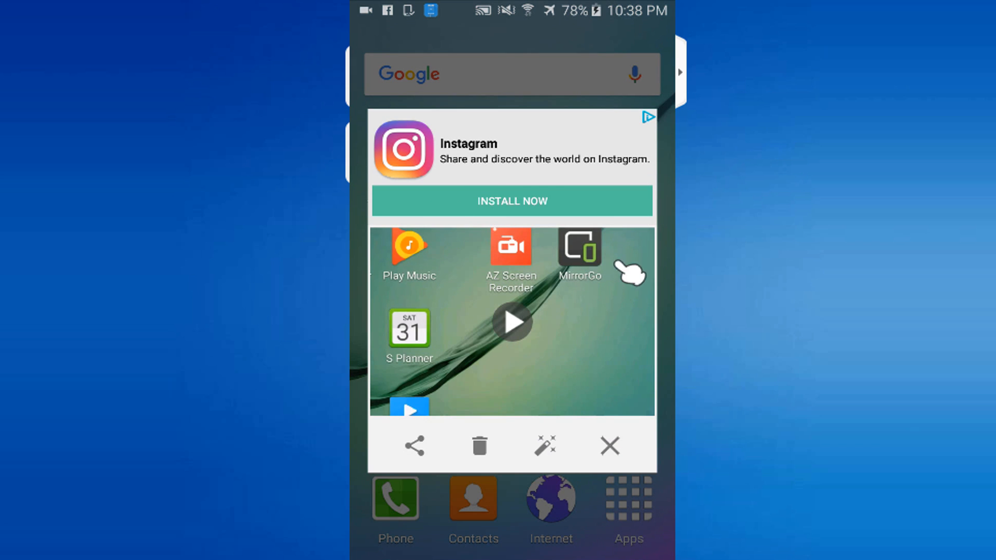
mouse_move(455, 401)
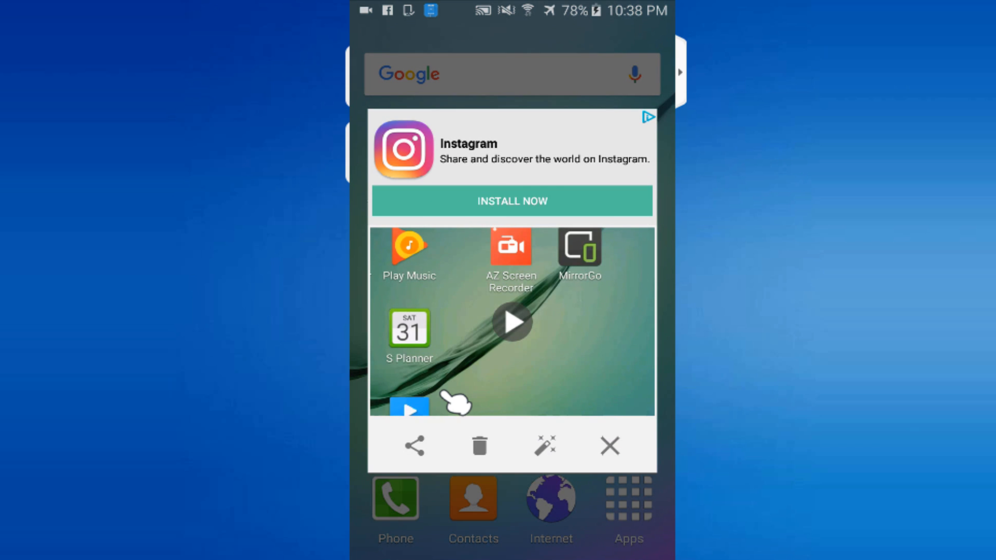
mouse_move(514, 336)
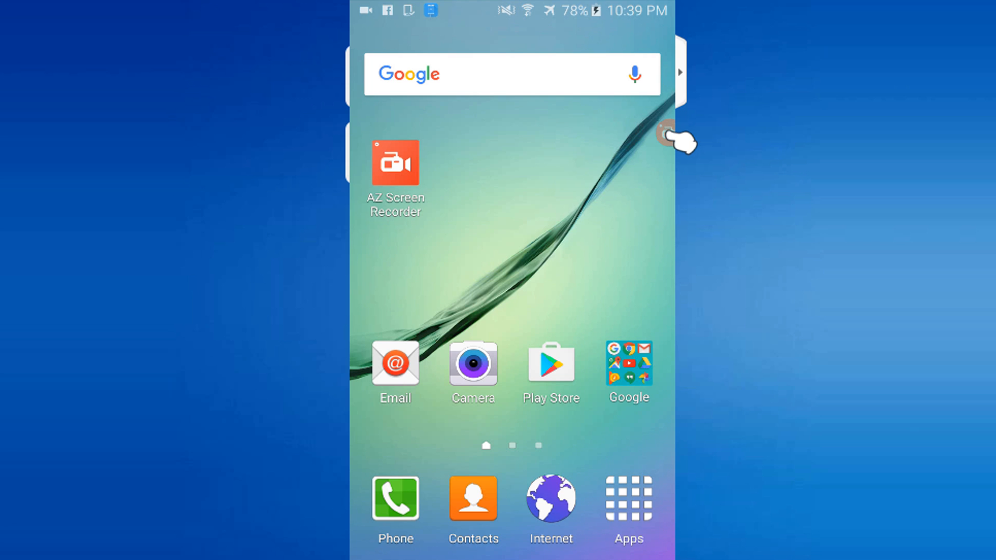
Go into the recorder's Settings from the bubble and scroll to Video Configuration.
click(670, 137)
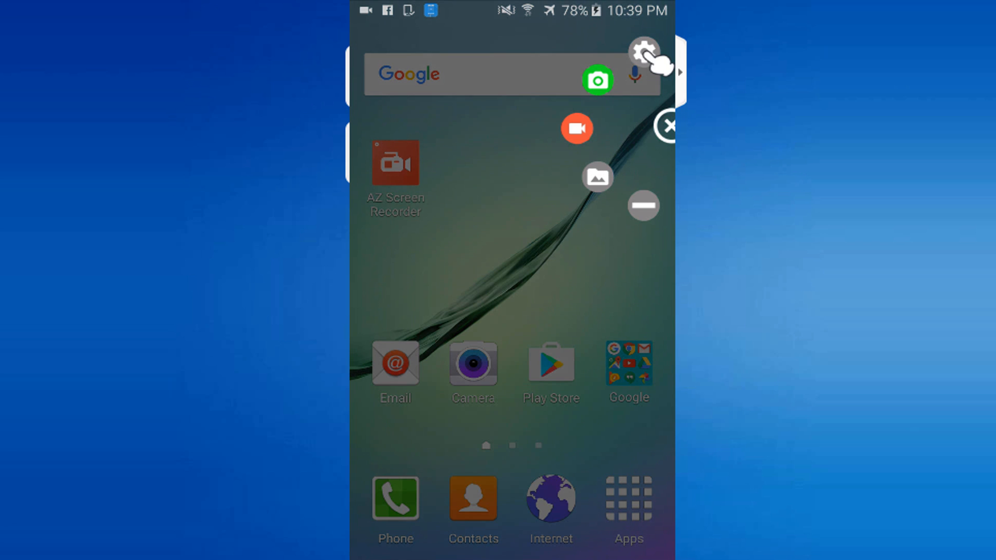
click(642, 52)
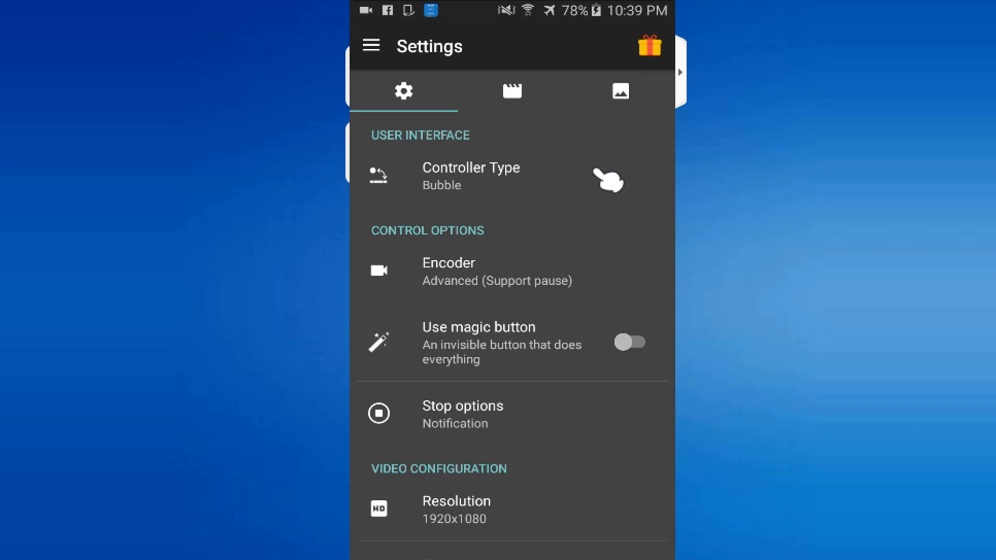
scroll(down, 3)
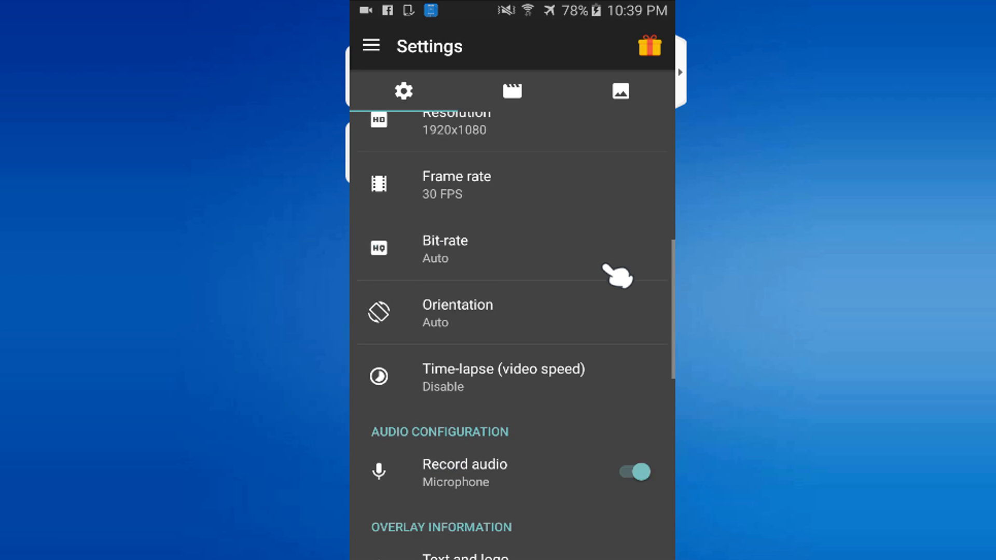
scroll(down, 3)
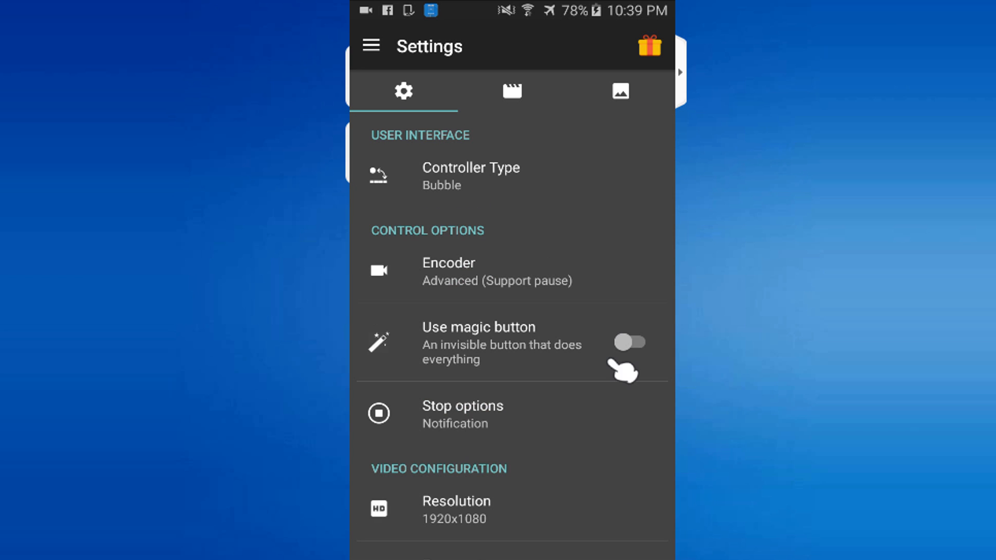
scroll(down, 3)
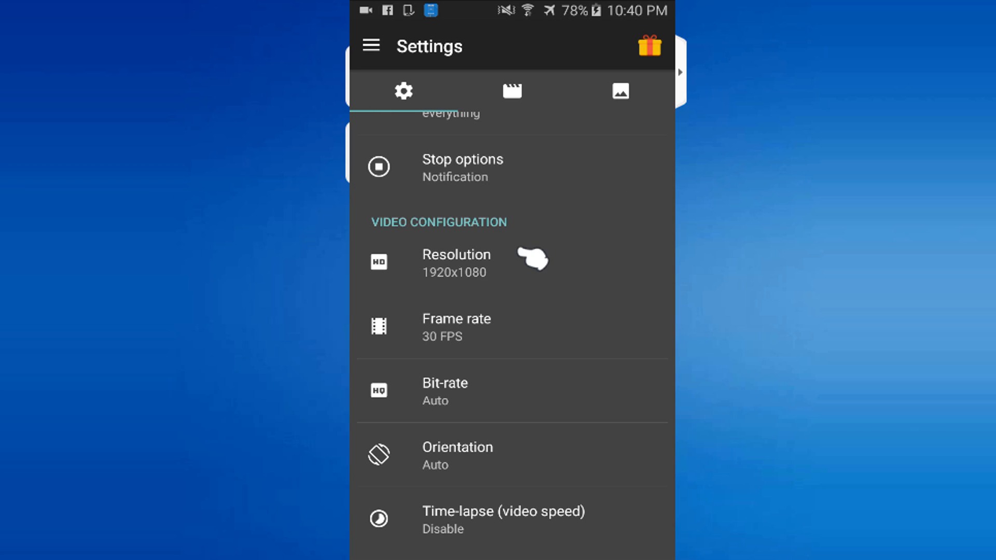
Set the recording resolution to 1280x720 and scroll on to the audio and overlay settings.
click(456, 263)
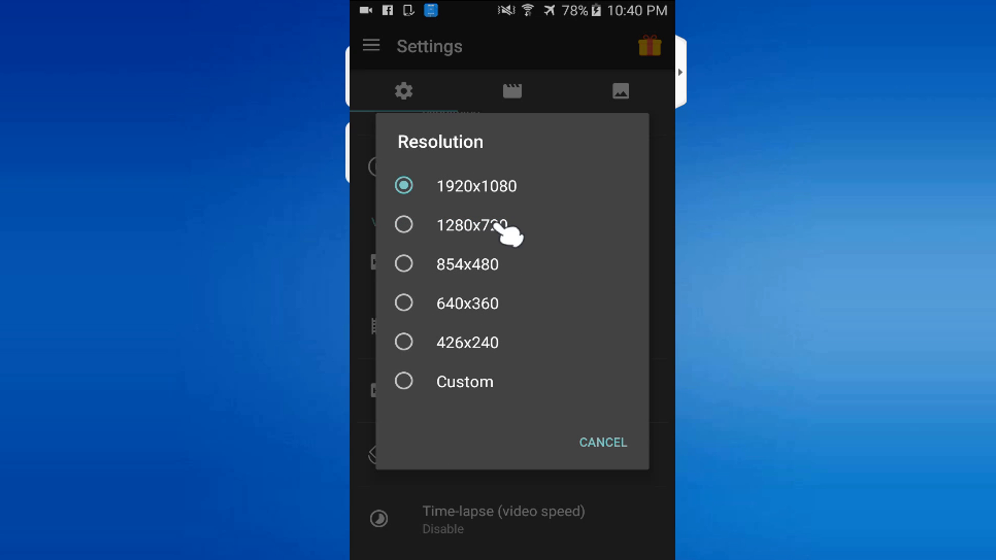
click(471, 225)
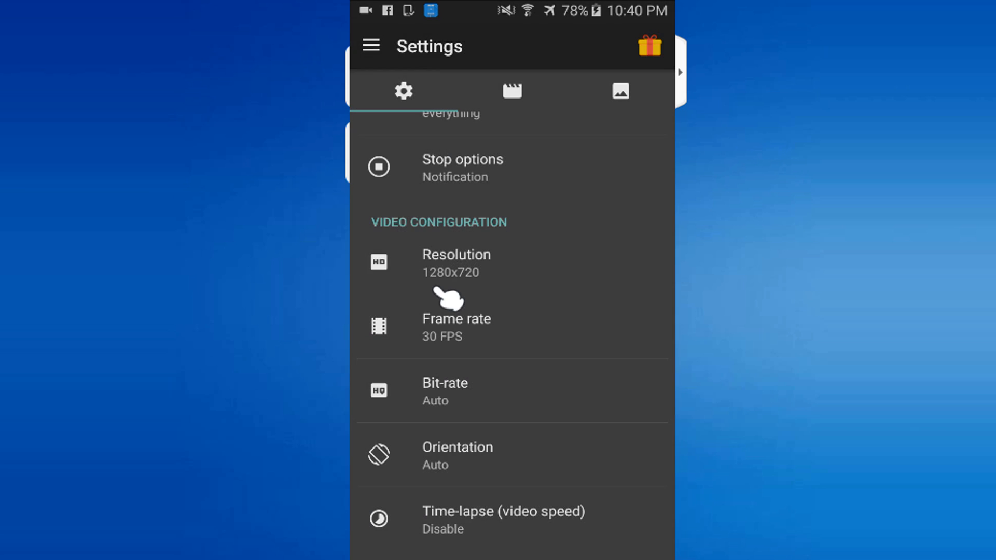
mouse_move(561, 381)
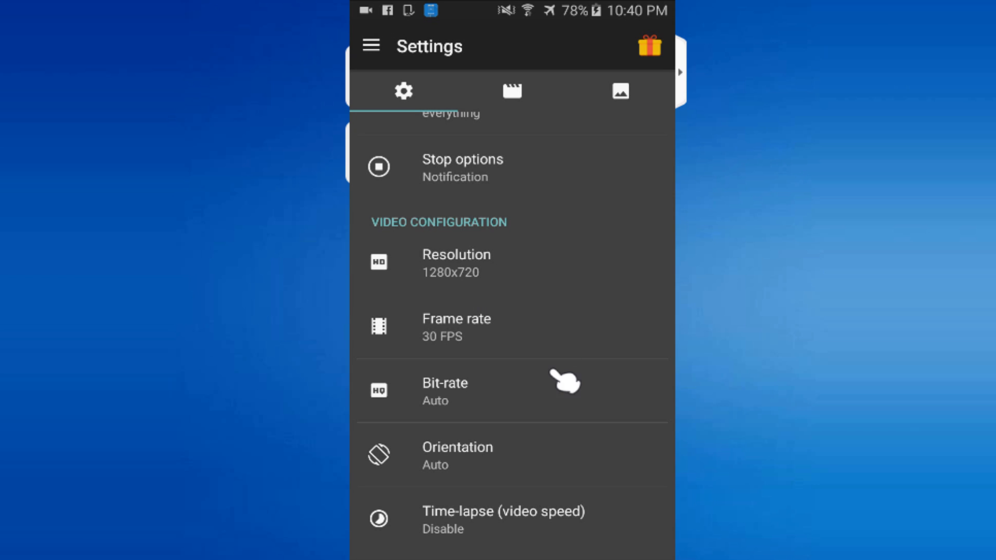
scroll(down, 3)
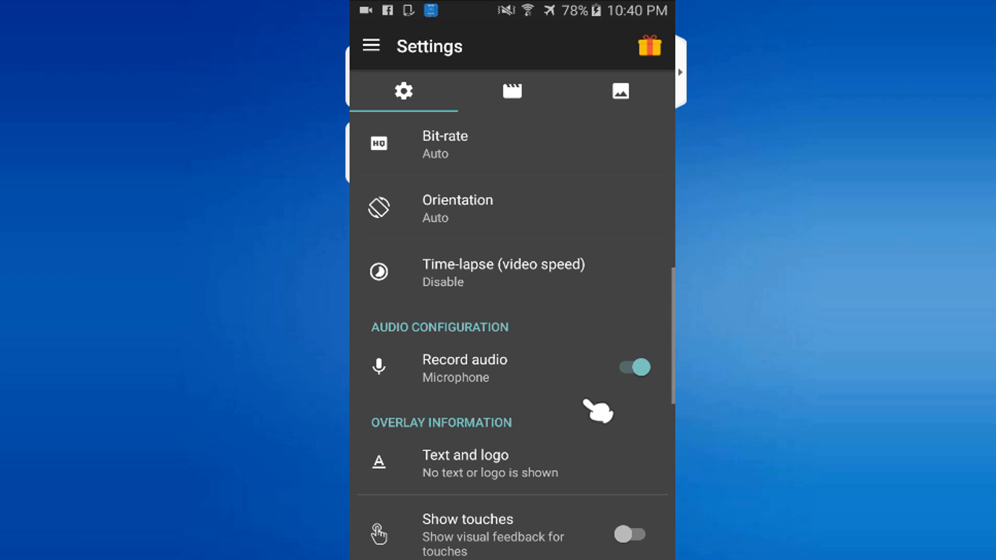
scroll(down, 3)
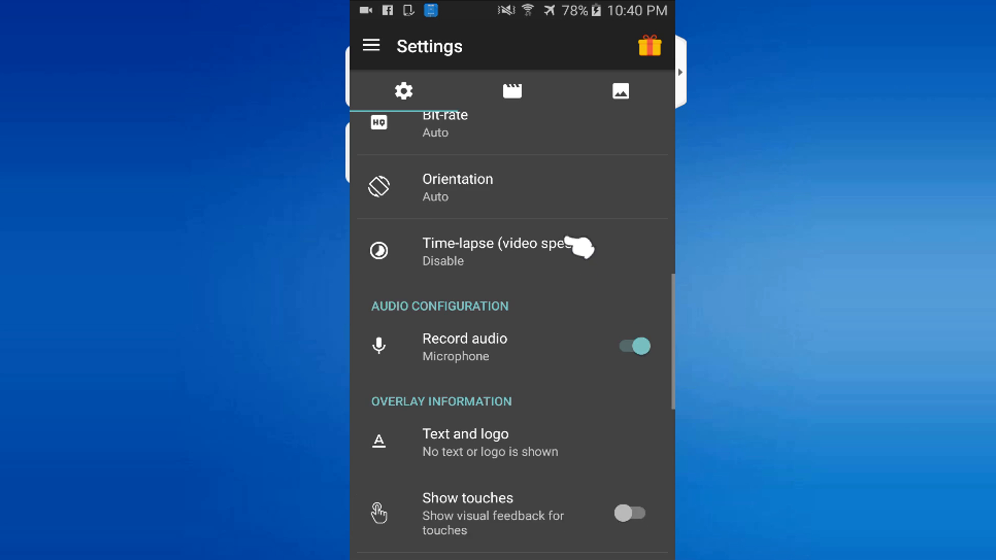